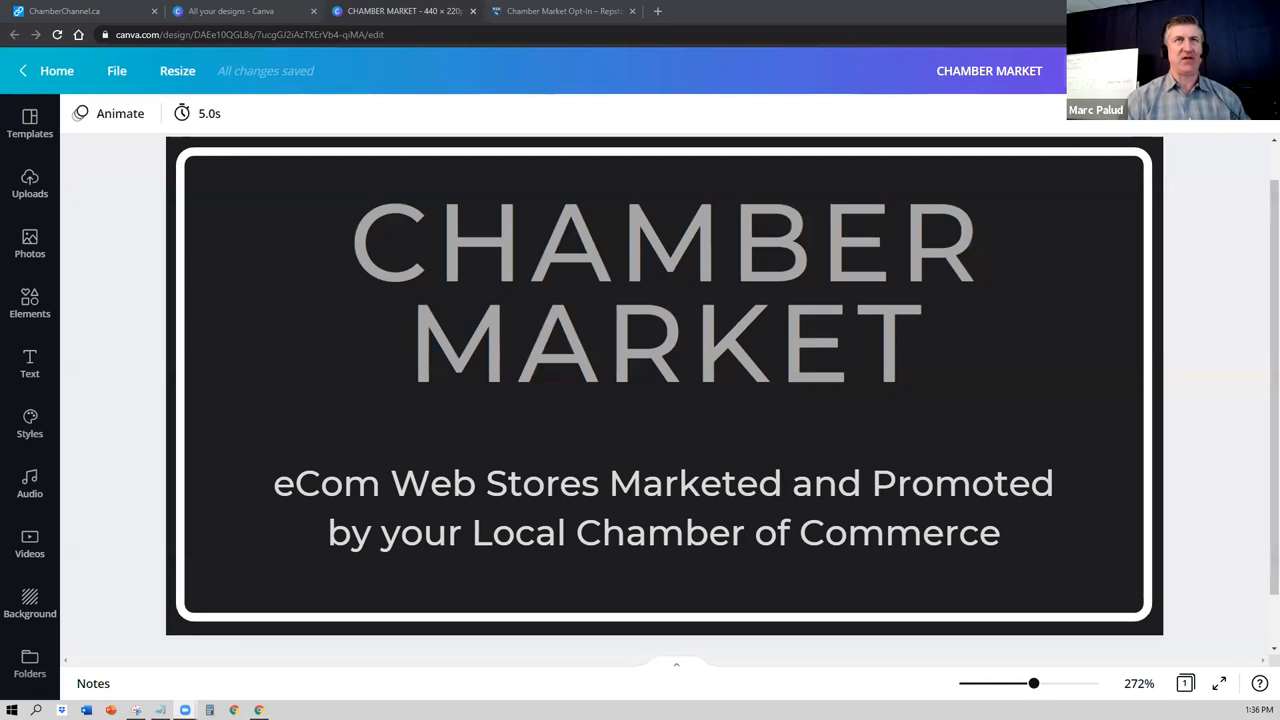
# Step: Switch to the ChamberChannel.ca marketplace tab showing the shop page
pyautogui.click(795, 290)
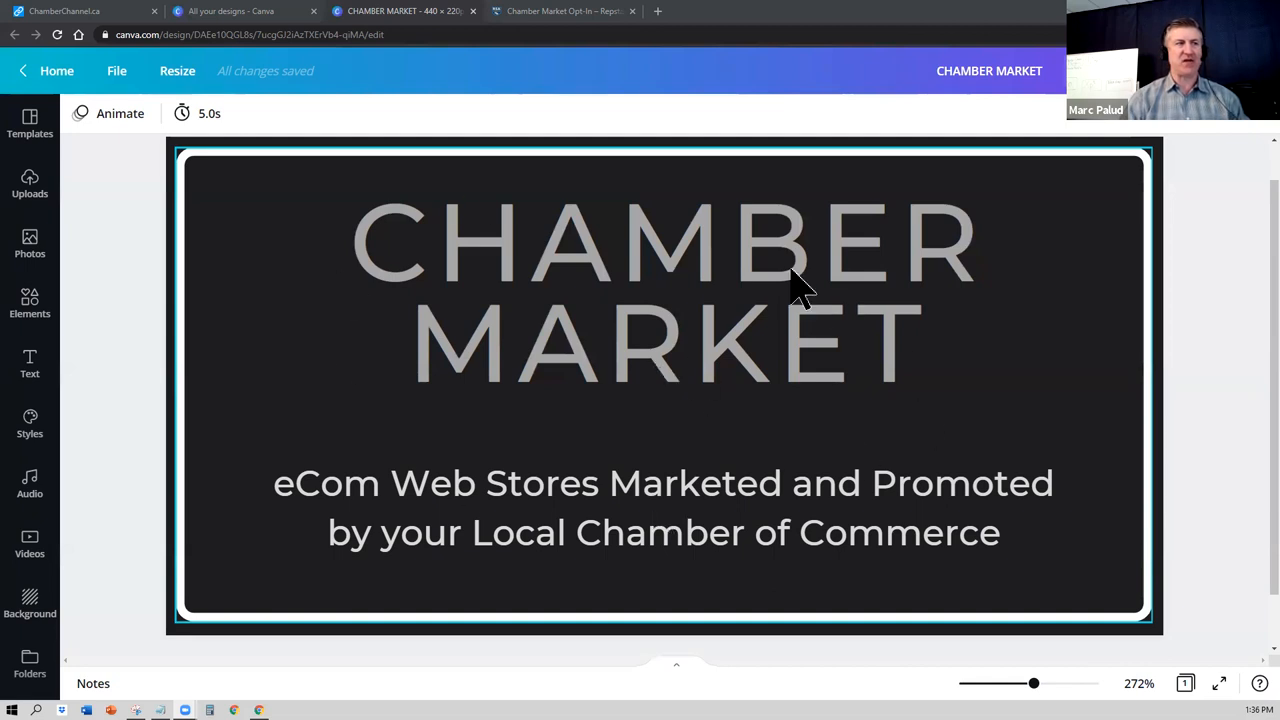
pyautogui.moveTo(435, 415)
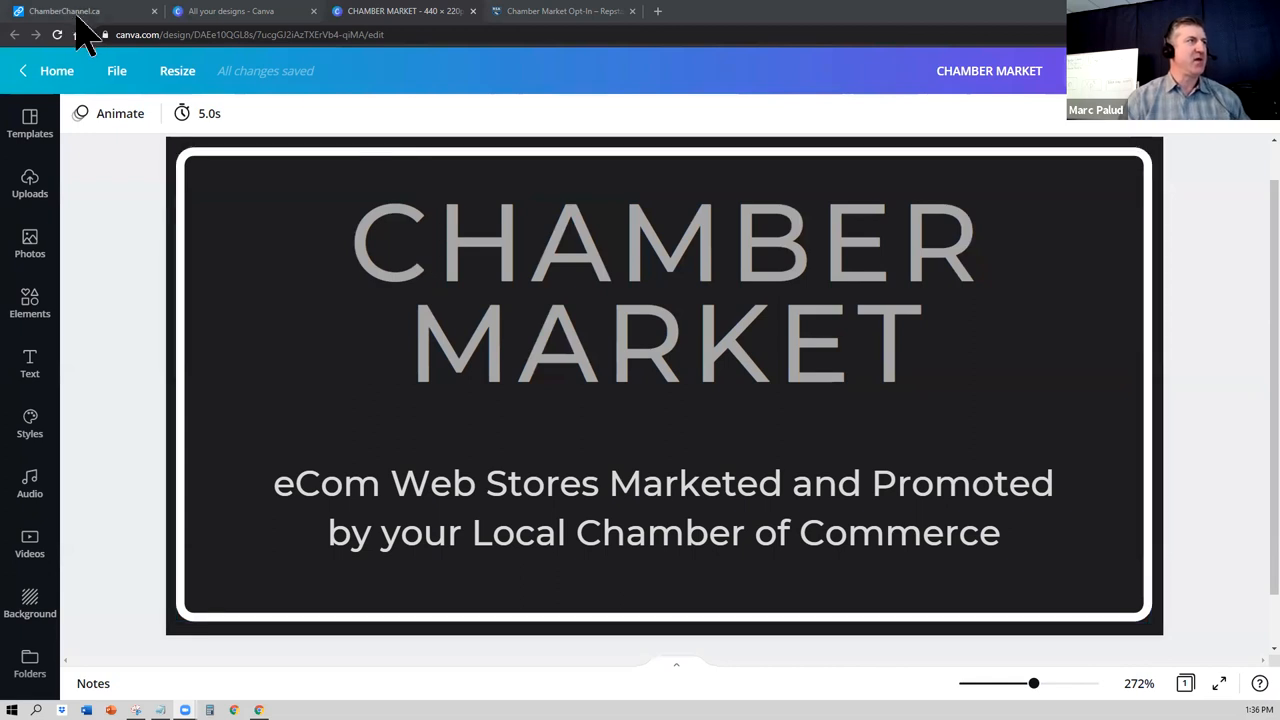
pyautogui.click(65, 11)
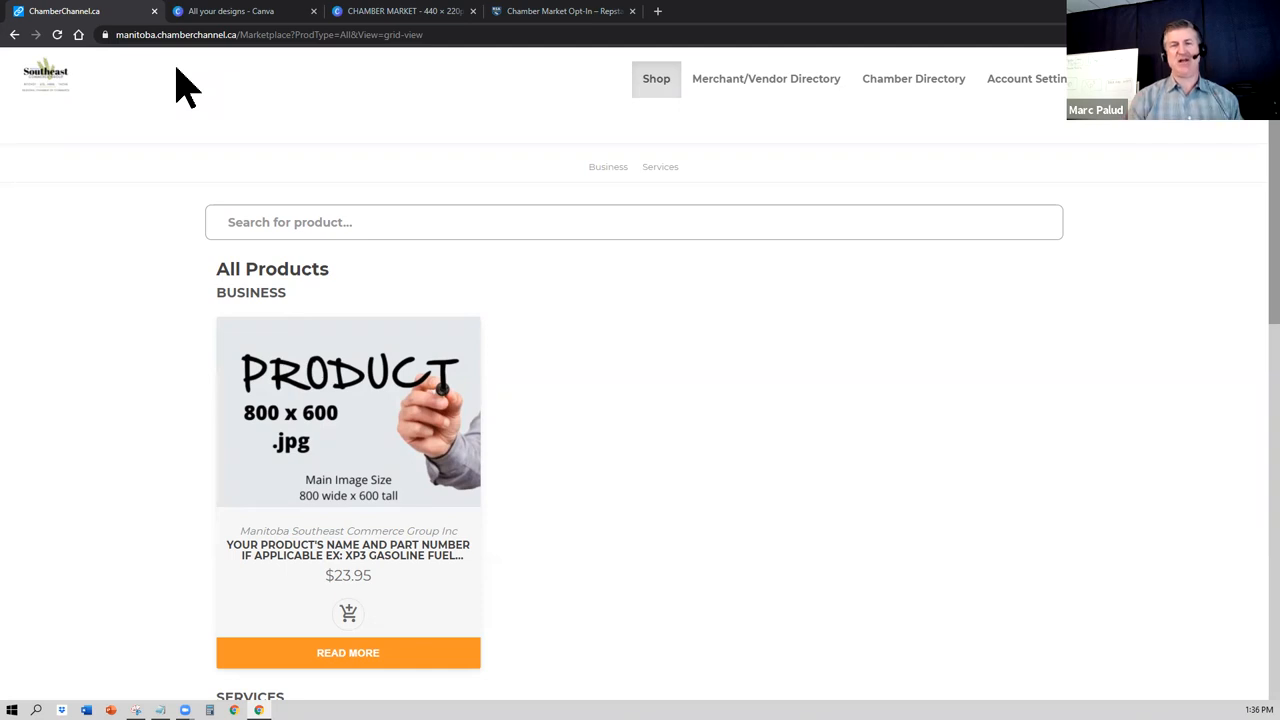
pyautogui.moveTo(760, 268)
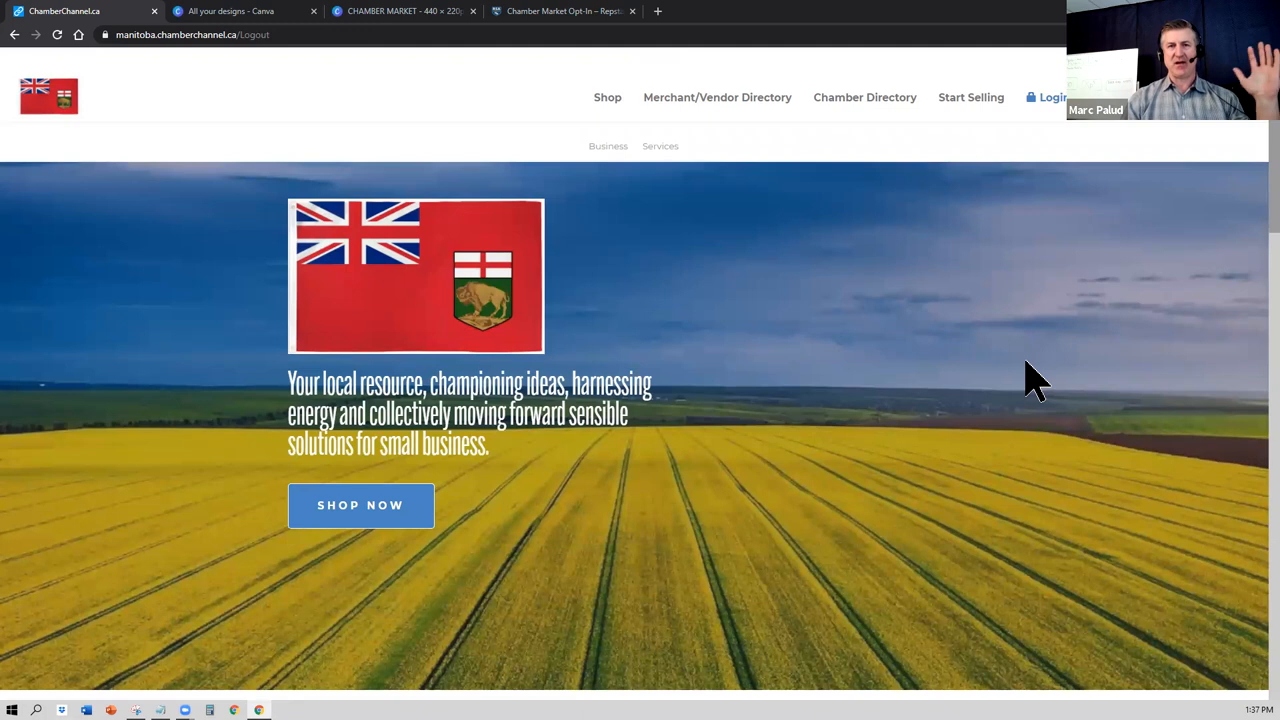
pyautogui.moveTo(995, 150)
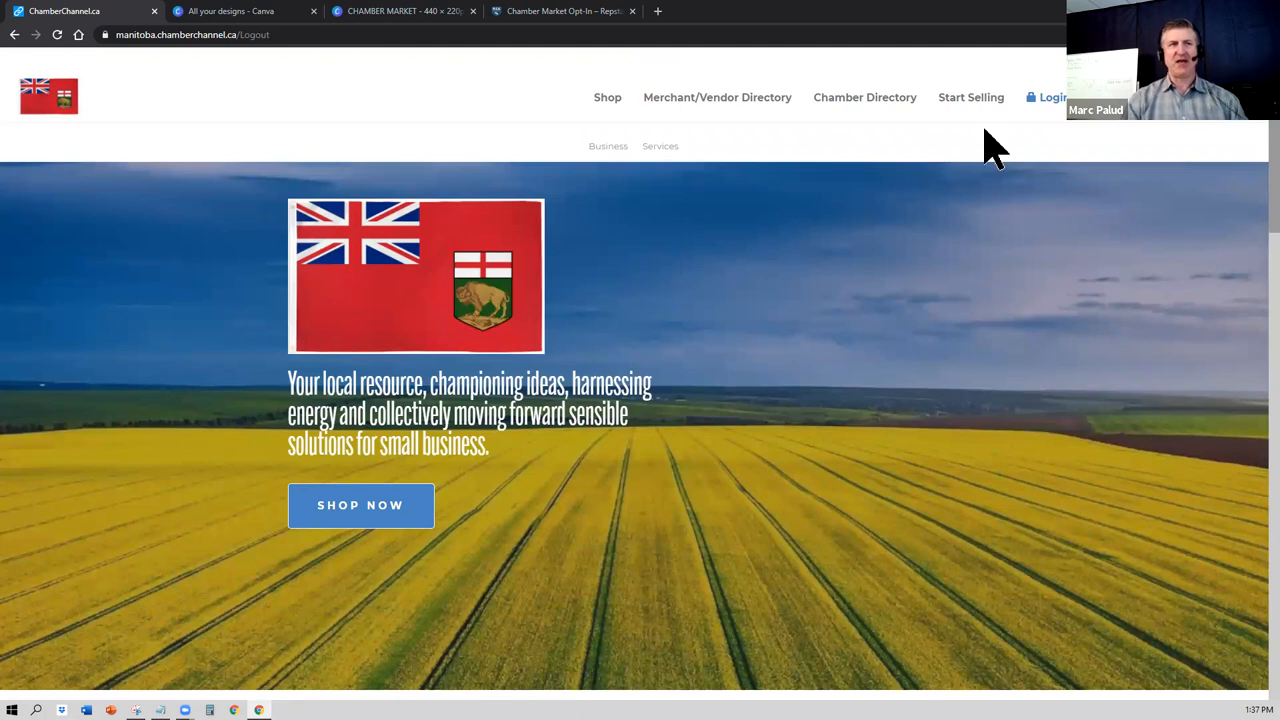
# Step: Go to Start Selling and begin entering an email in the Sign Up form
pyautogui.click(970, 97)
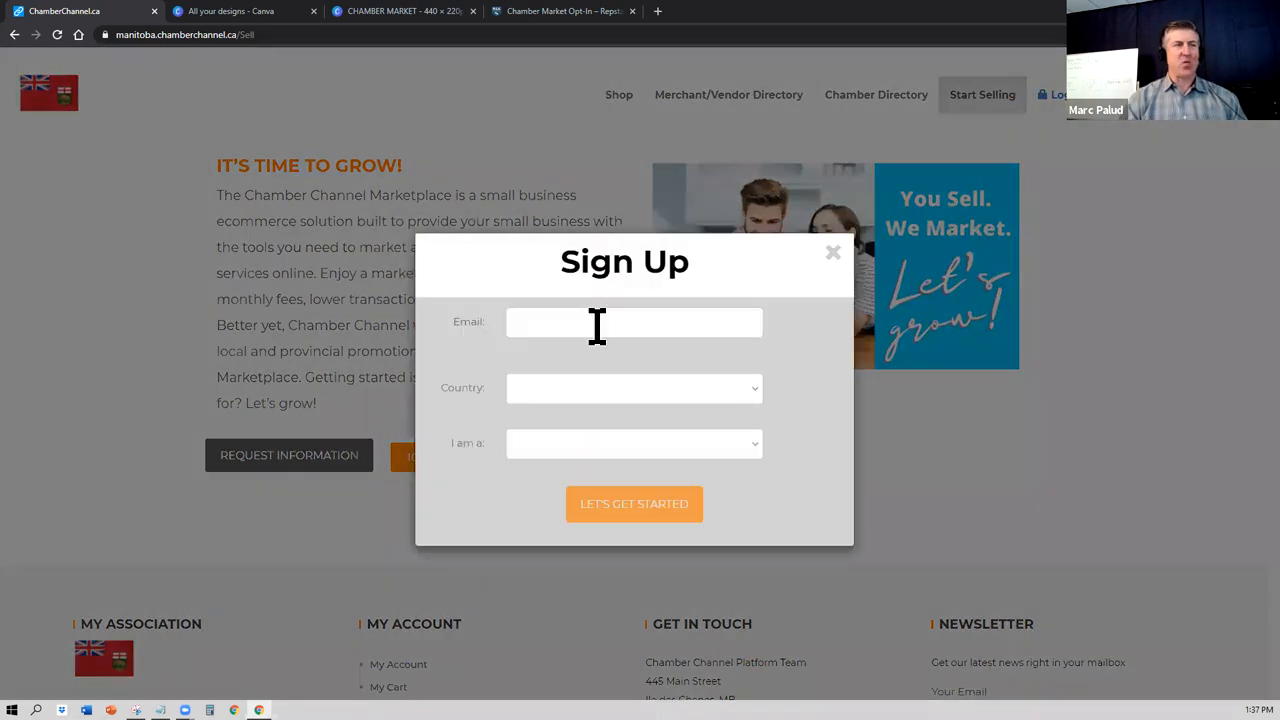
pyautogui.click(634, 322)
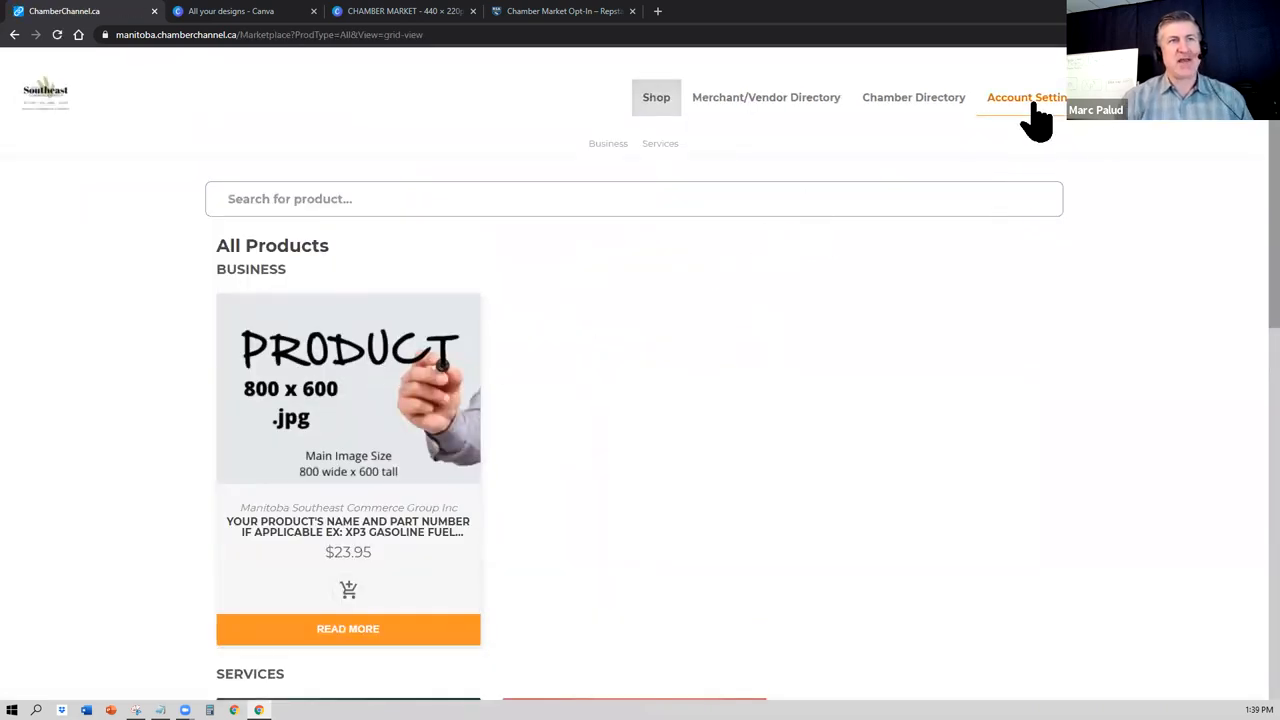
# Step: Open the Account Settings dropdown and choose Manage Business for Repstar Agencies Inc
pyautogui.click(1025, 97)
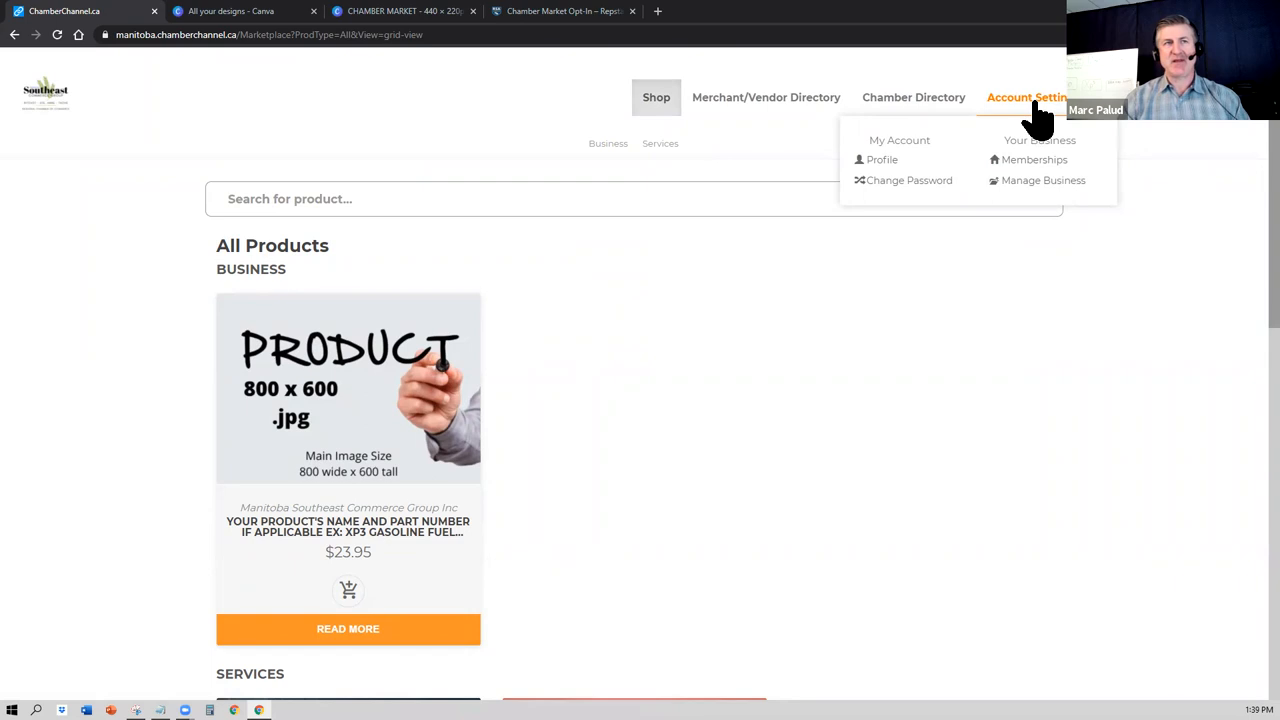
pyautogui.click(1043, 180)
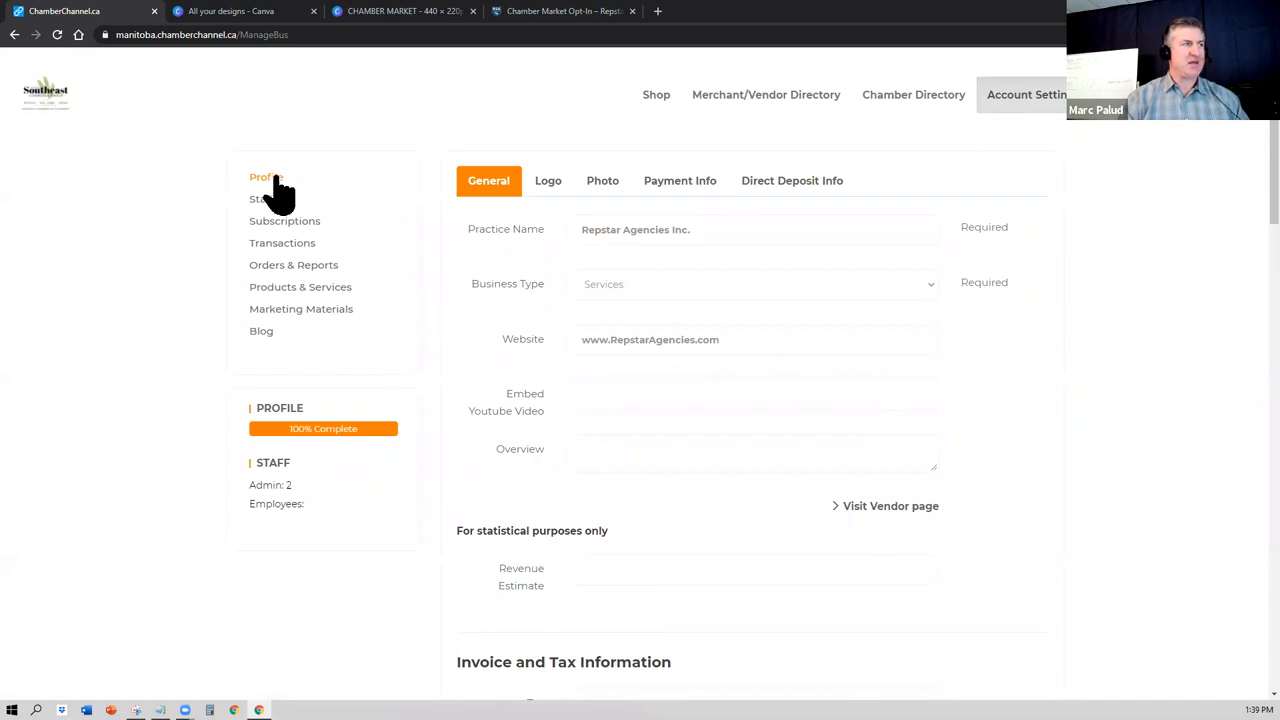
pyautogui.click(300, 287)
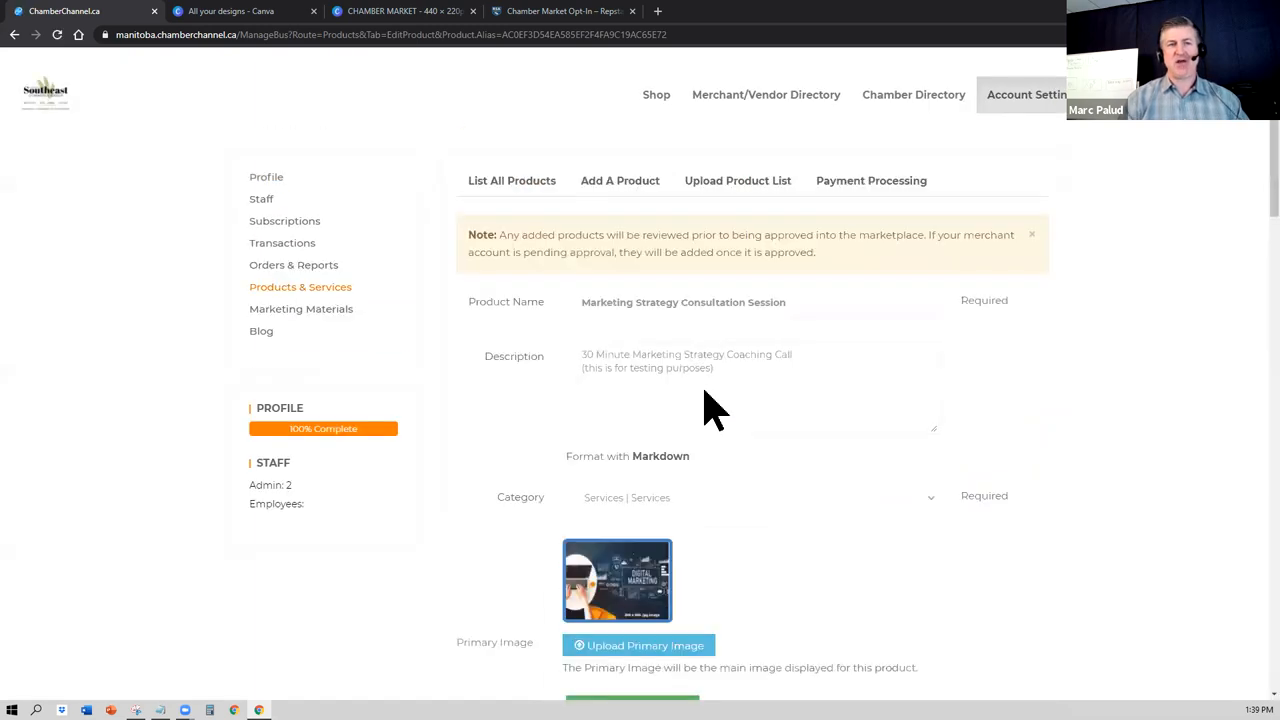
pyautogui.moveTo(703, 390)
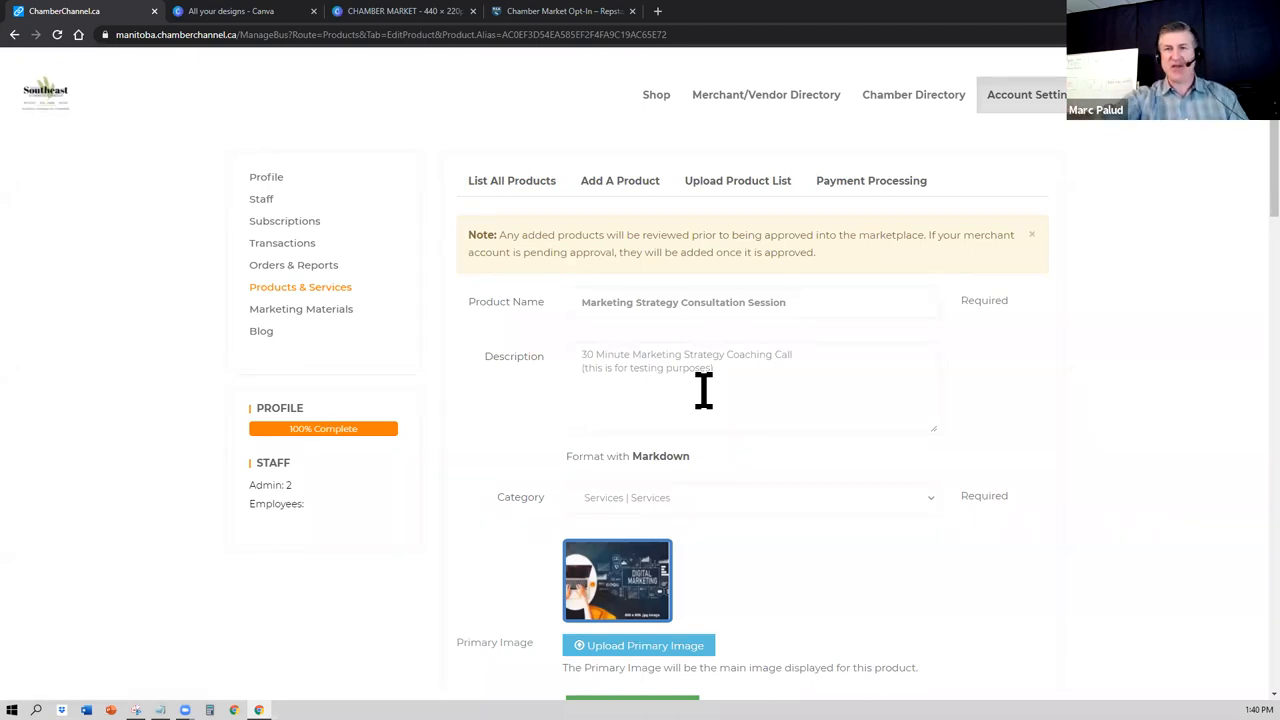
# Step: Scroll the Marketing Strategy Consultation Session form down to the secondary images section
pyautogui.scroll(-3)
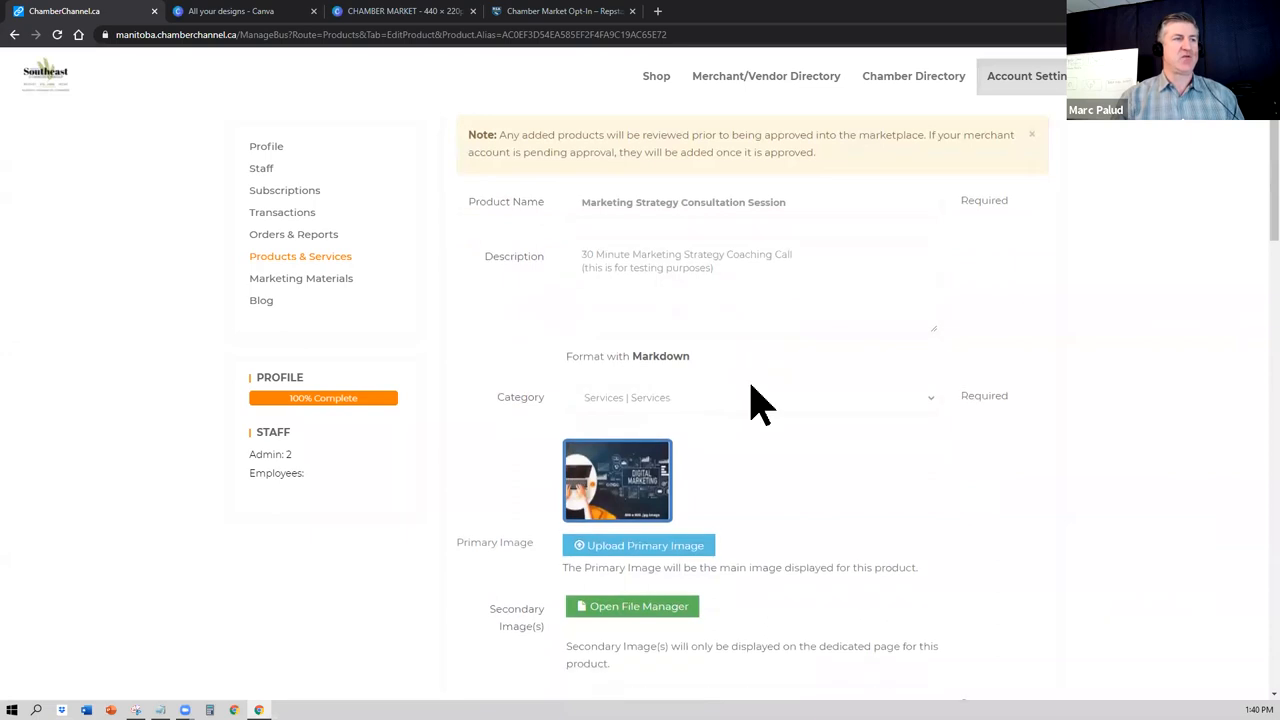
# Step: Switch to the Canva tab to view All your designs
pyautogui.click(230, 11)
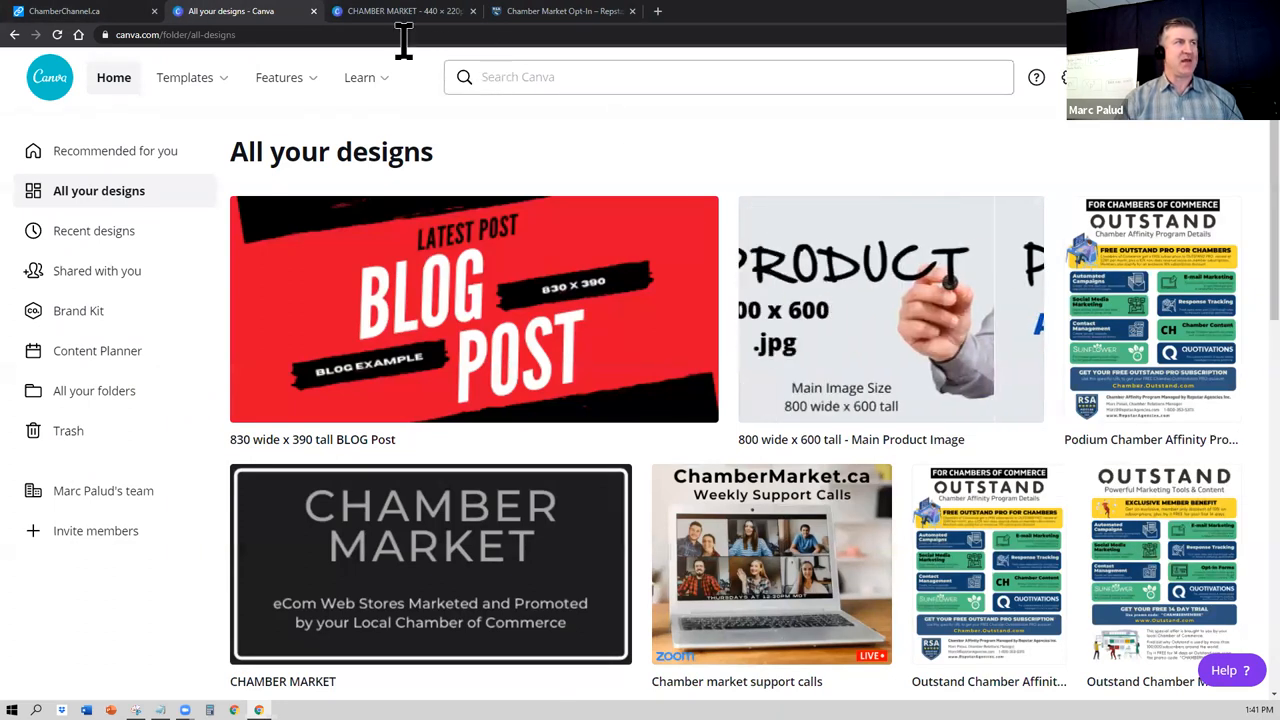
pyautogui.click(80, 11)
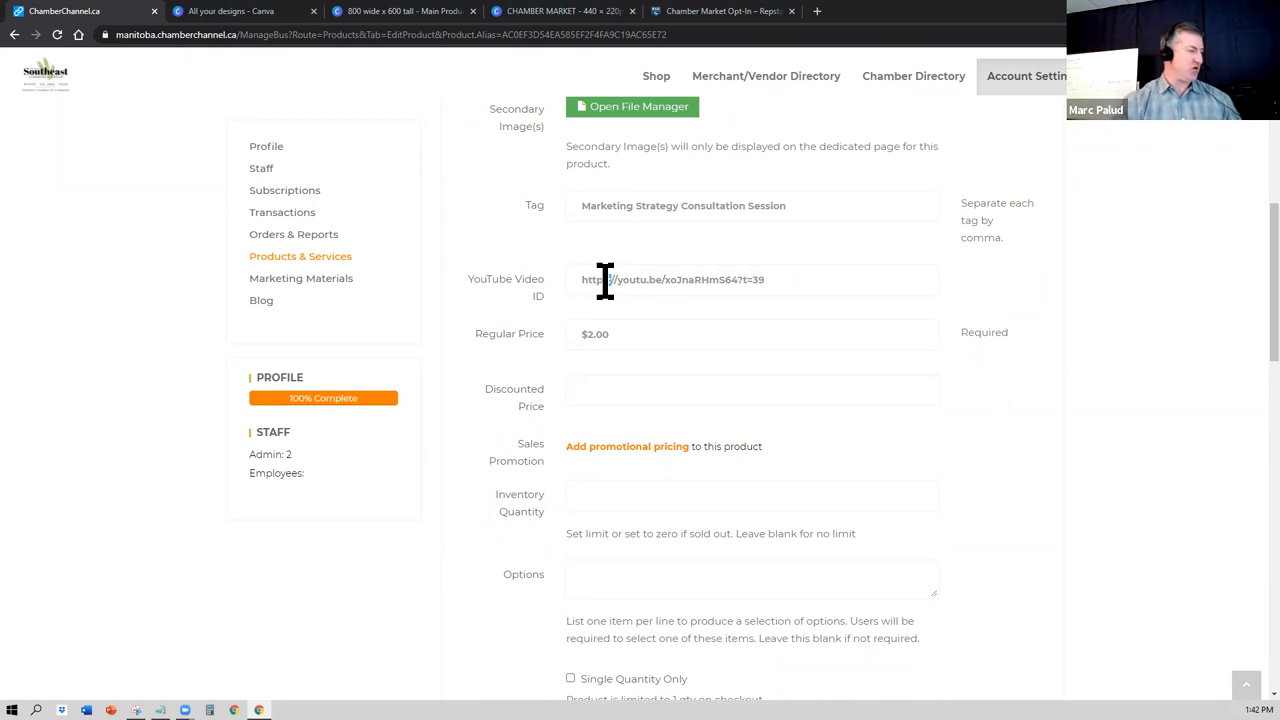
# Step: Scroll the product form past the $2.00 regular price to SKU MARSTRAT1234
pyautogui.scroll(-3)
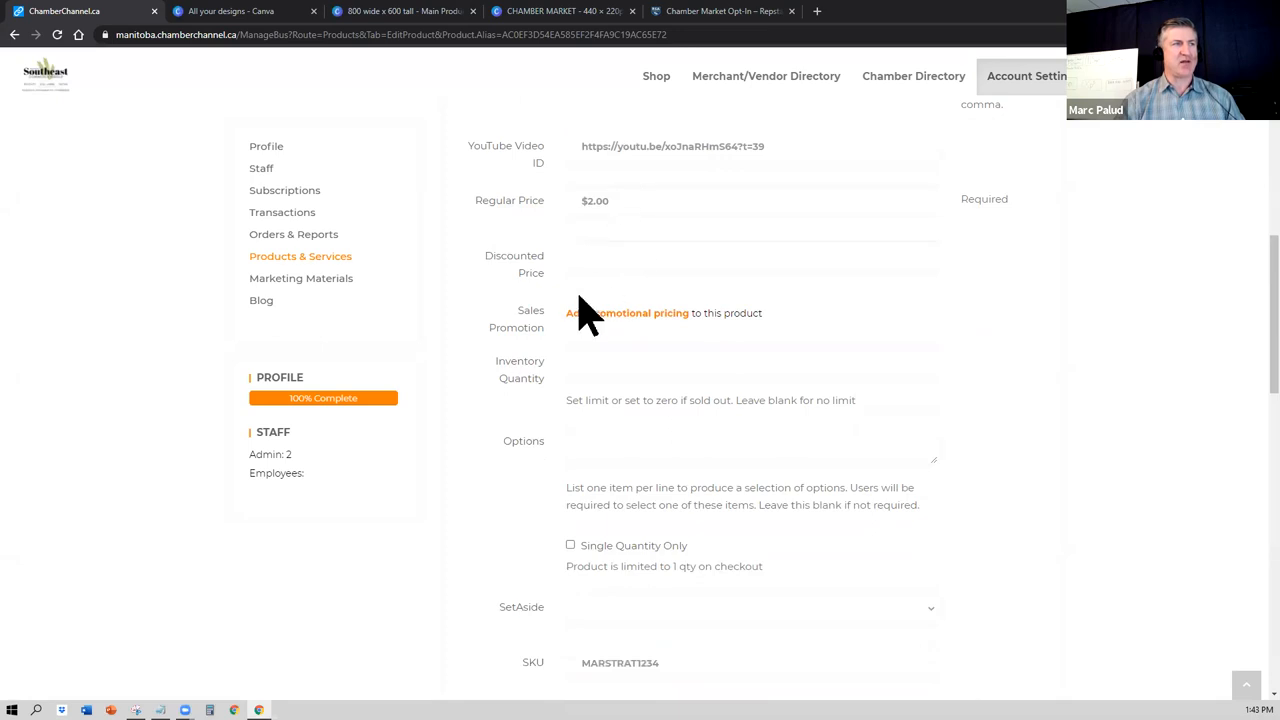
pyautogui.scroll(-3)
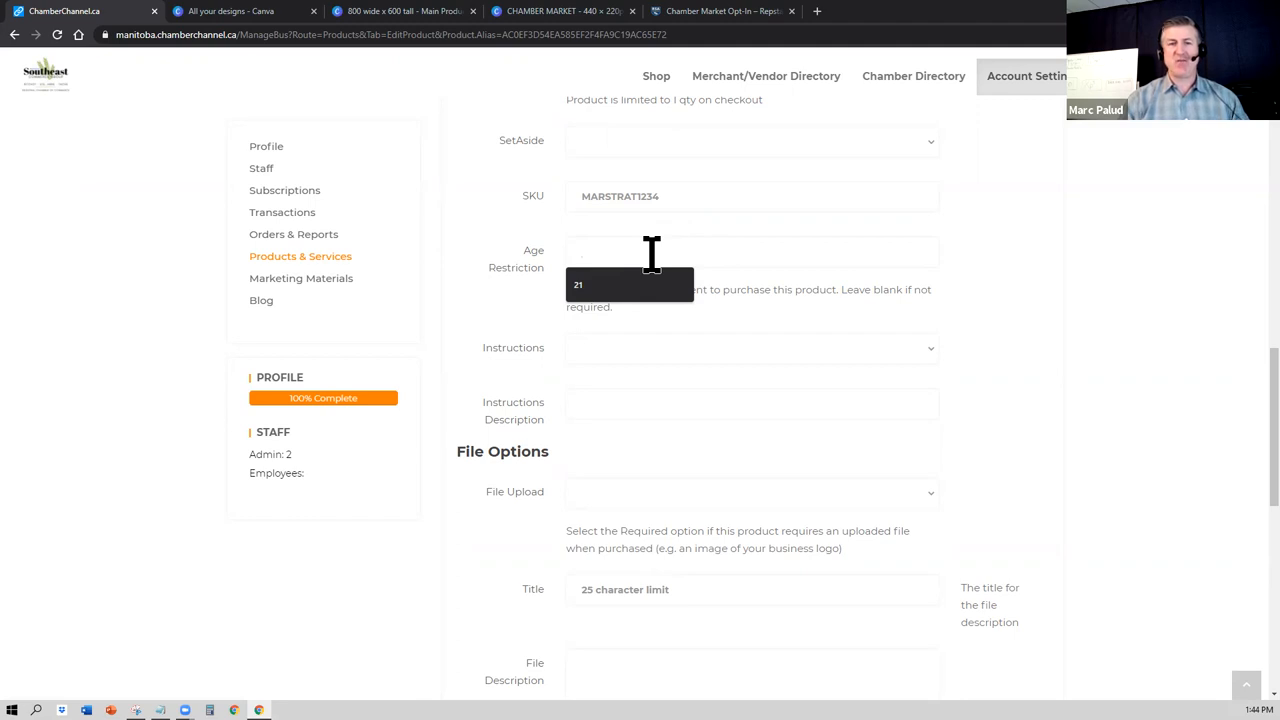
# Step: Scroll through the Age Restriction, Instructions and File Options fields of the product form
pyautogui.scroll(-3)
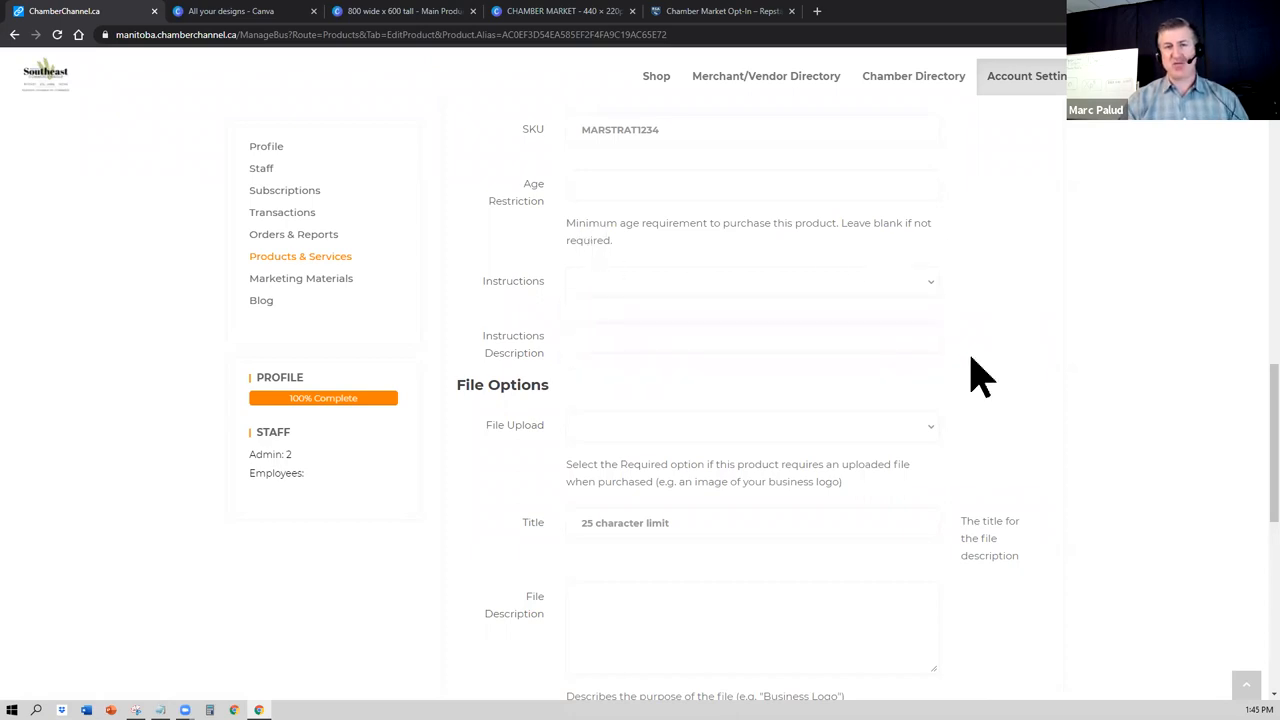
pyautogui.scroll(-3)
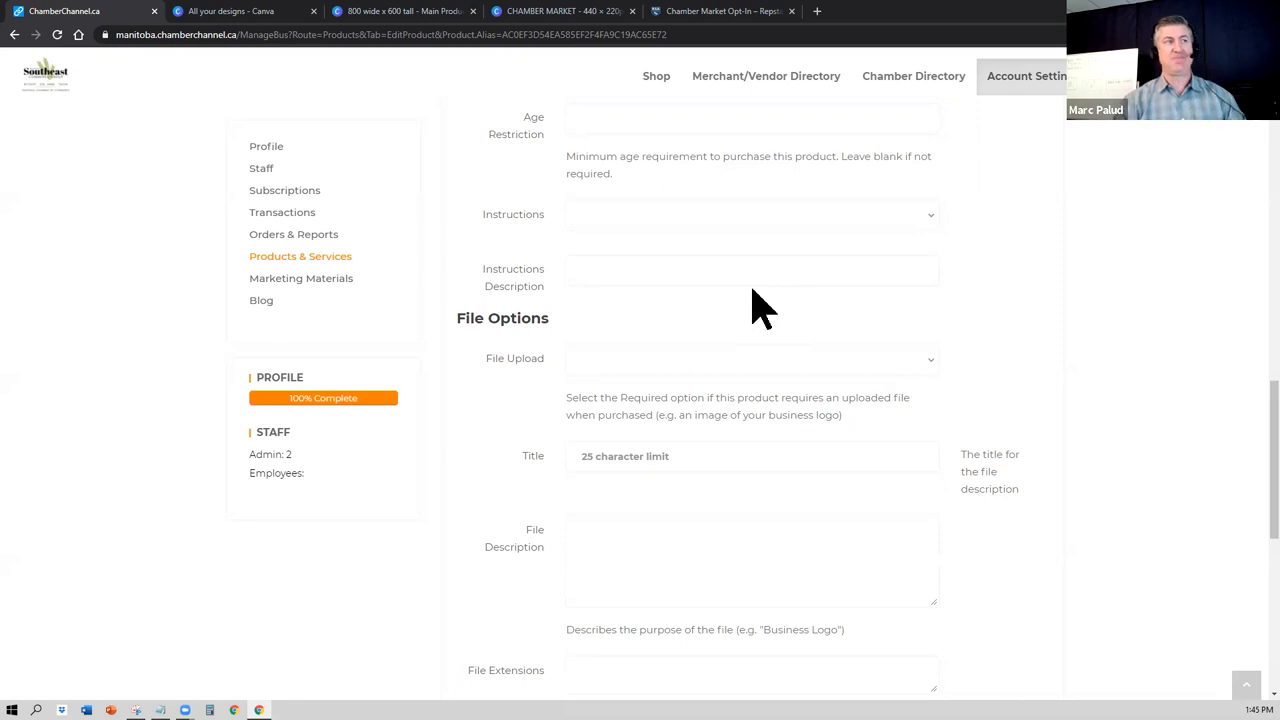
pyautogui.scroll(-3)
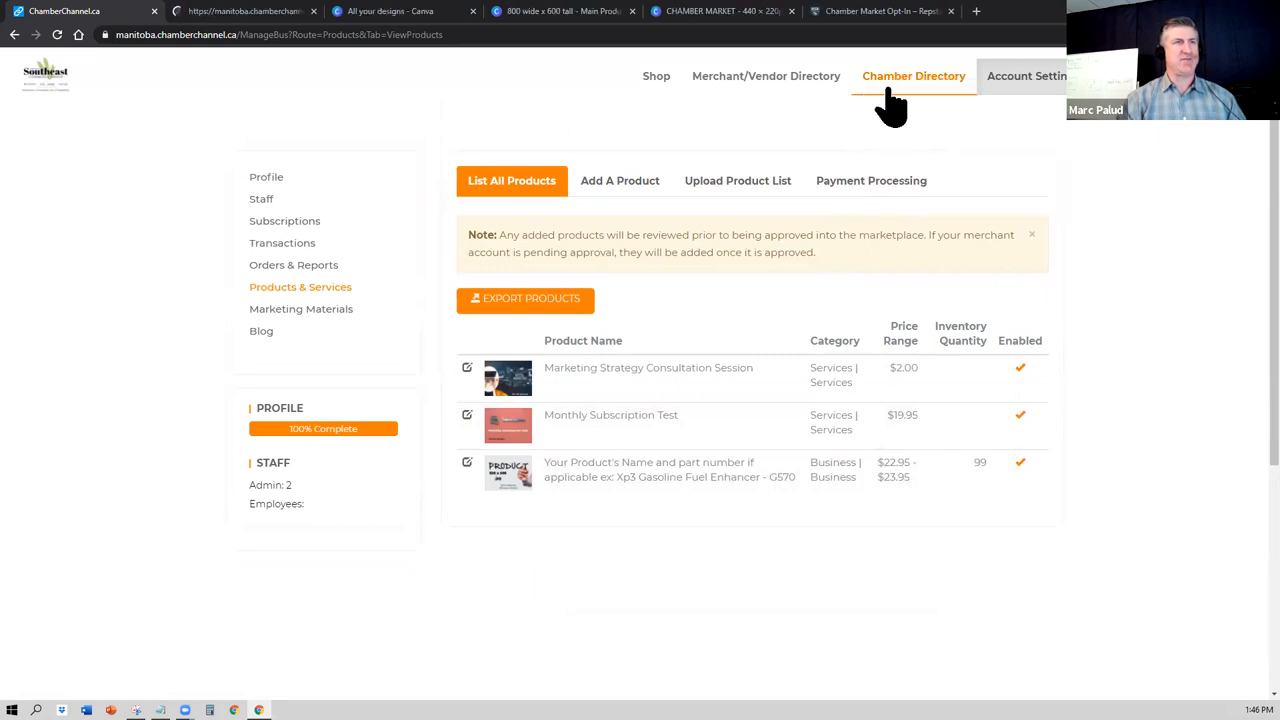
# Step: Go back to List All Products, showing the three enabled products
pyautogui.click(913, 76)
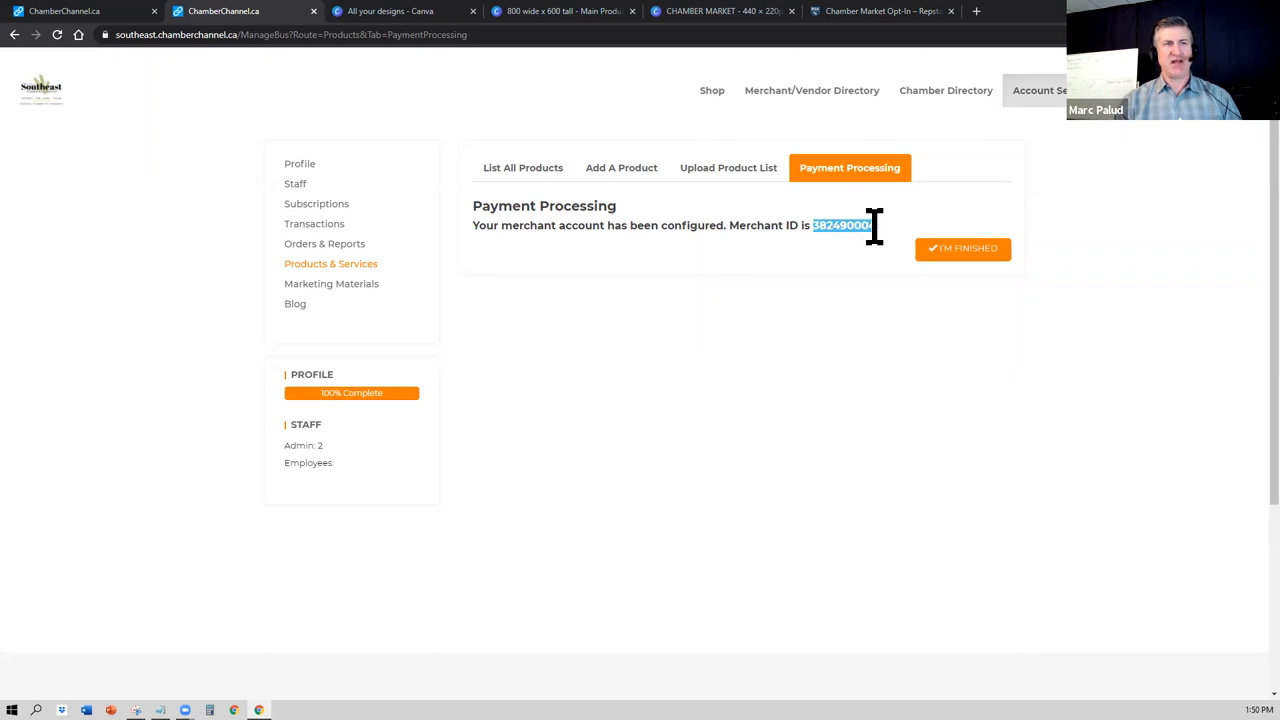
# Step: Open the Payment Processing tab to view the configured merchant ID
pyautogui.click(331, 283)
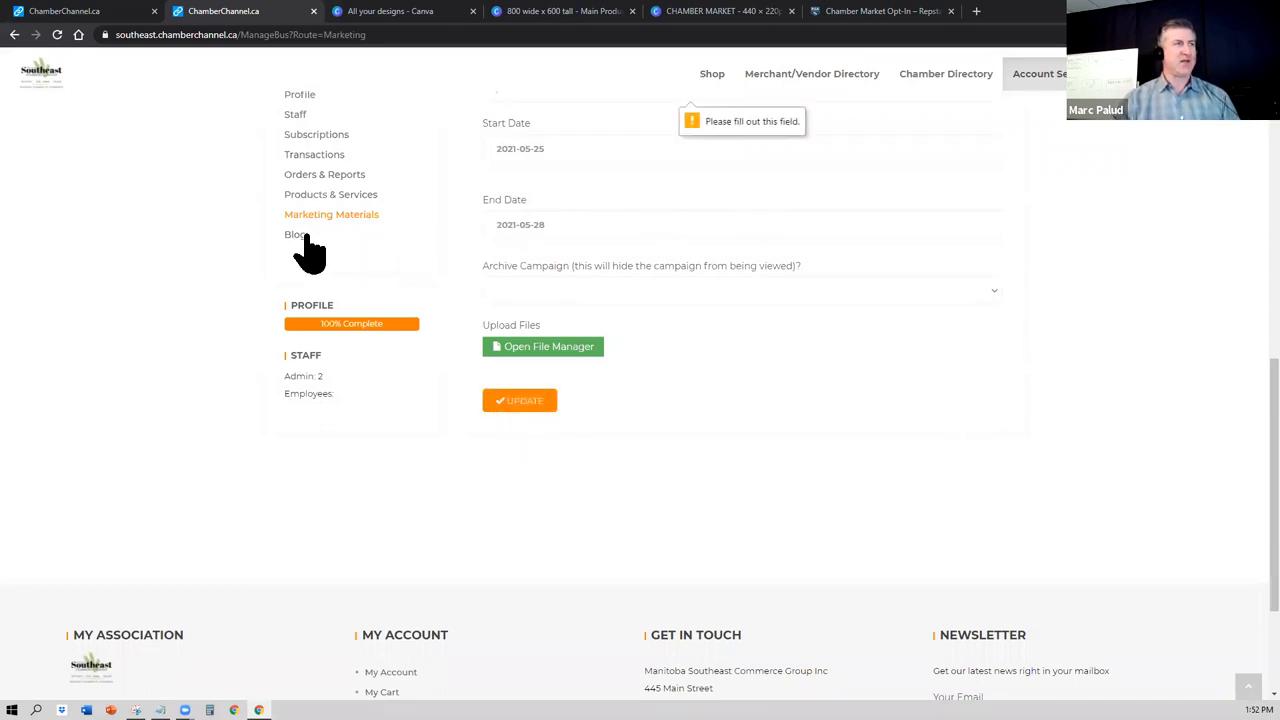
# Step: Open the Blog section listing the post Blog Post Image 830 x 390
pyautogui.click(295, 234)
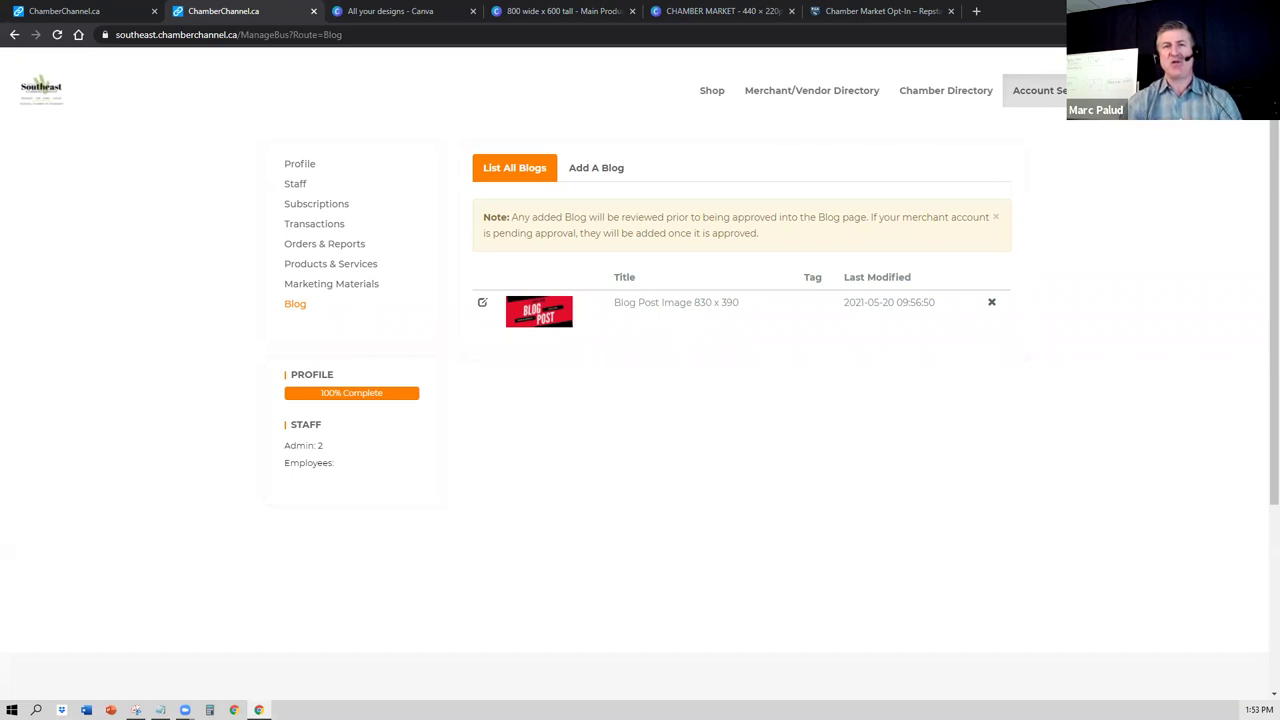
pyautogui.moveTo(862, 42)
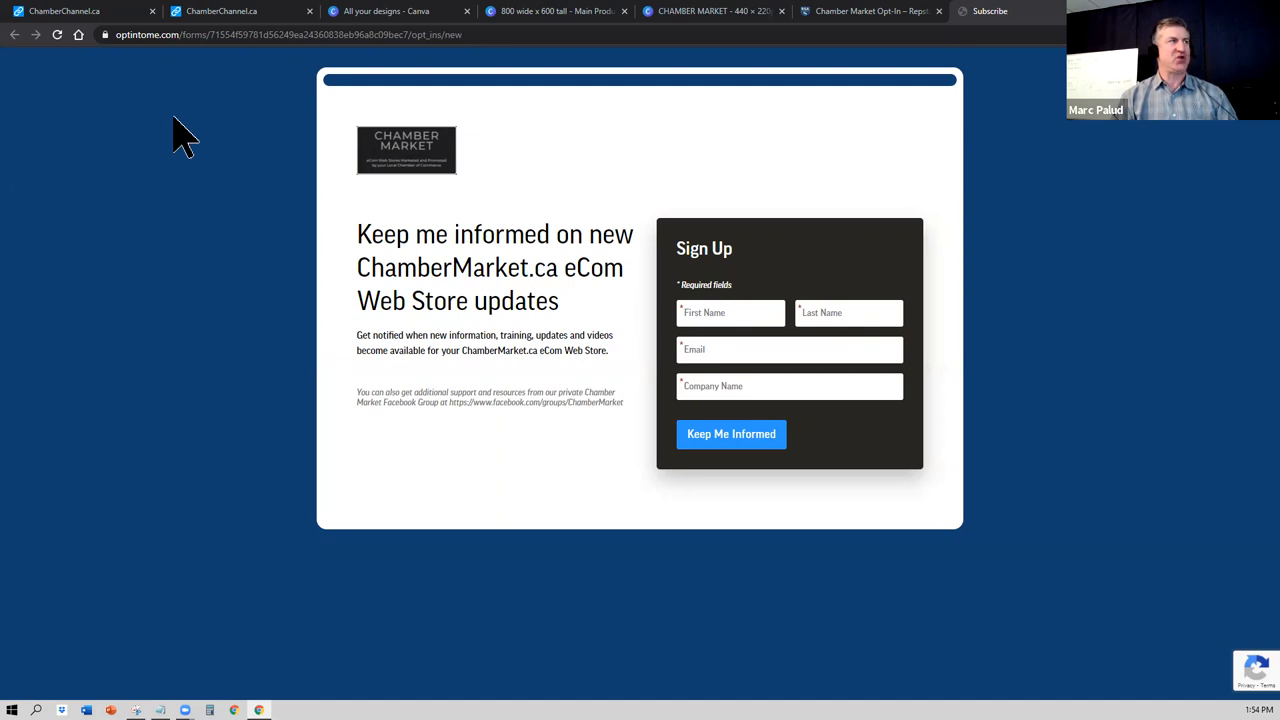
# Step: Switch to the OptinToMe tab showing the ChamberMarket.ca Web Store sign-up form
pyautogui.click(870, 11)
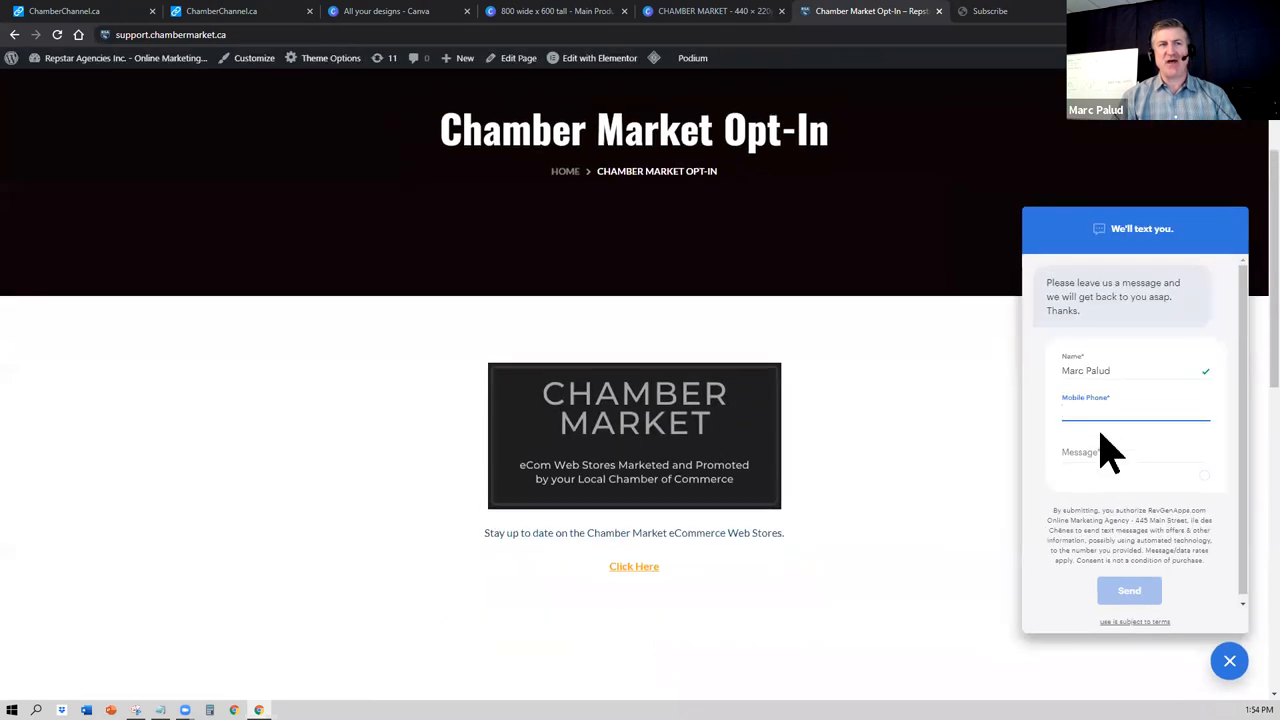
# Step: Close the 'We'll text you' message panel on the Chamber Market Opt-In page
pyautogui.click(1229, 661)
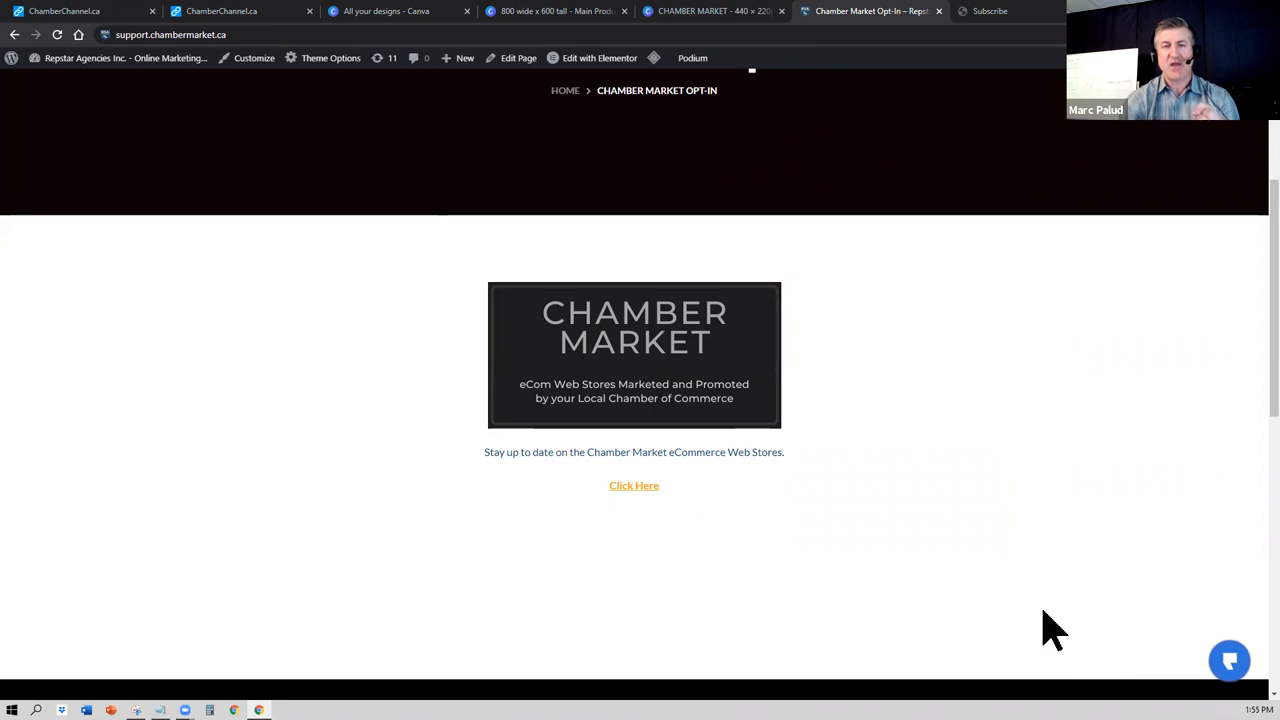